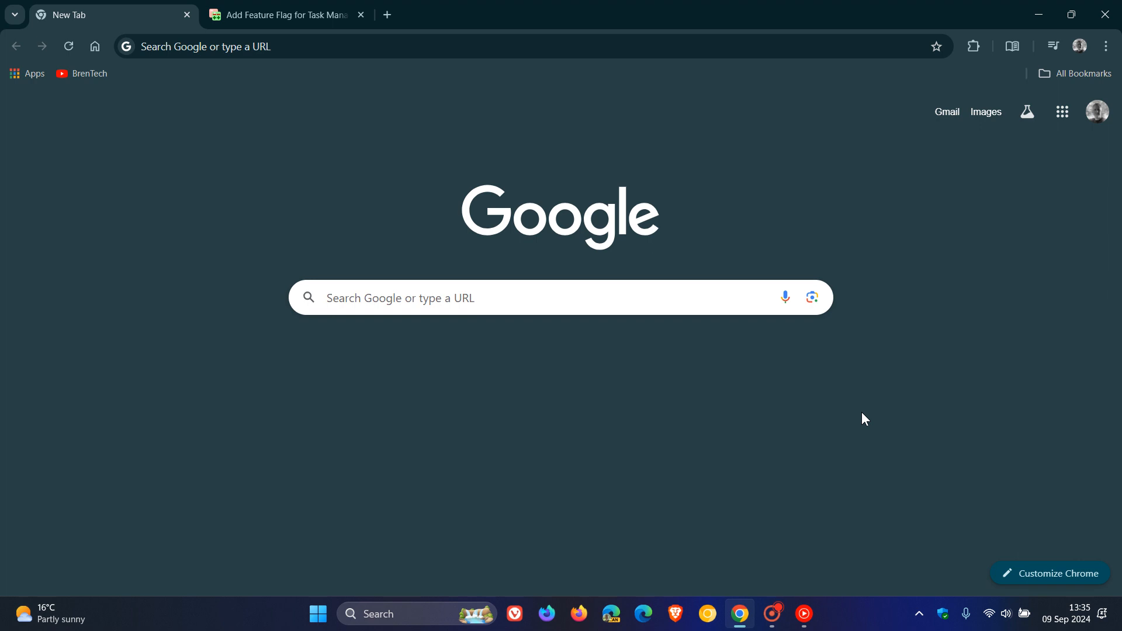
mouse_move(571, 442)
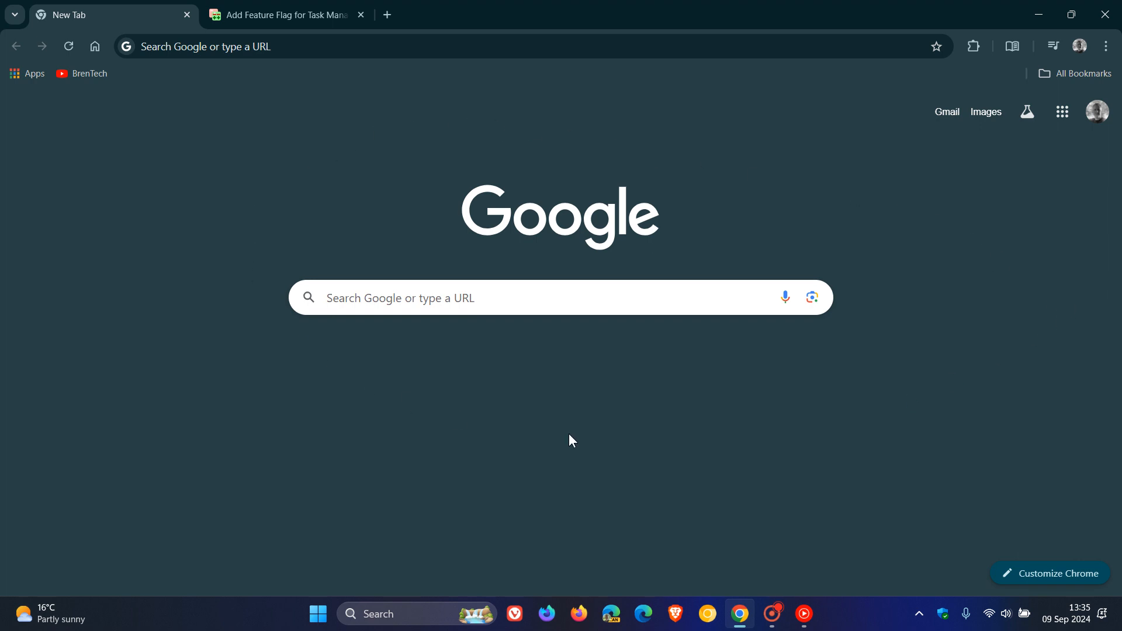
mouse_move(1045, 182)
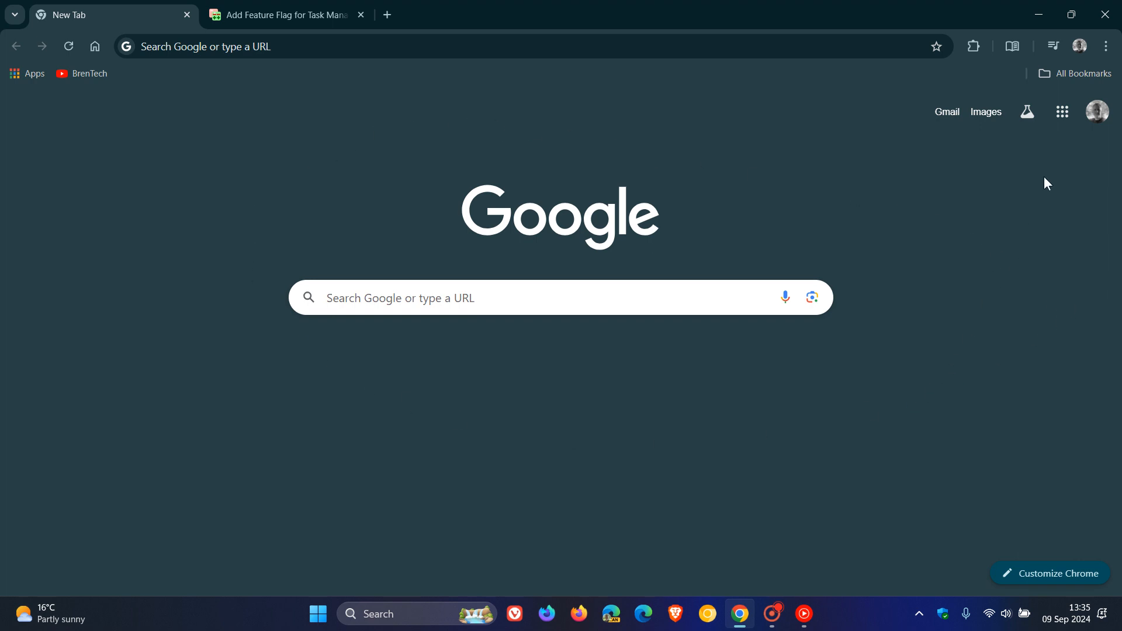
- Show Chrome's main menu with the More tools submenu listing Task manager
left_click(1106, 45)
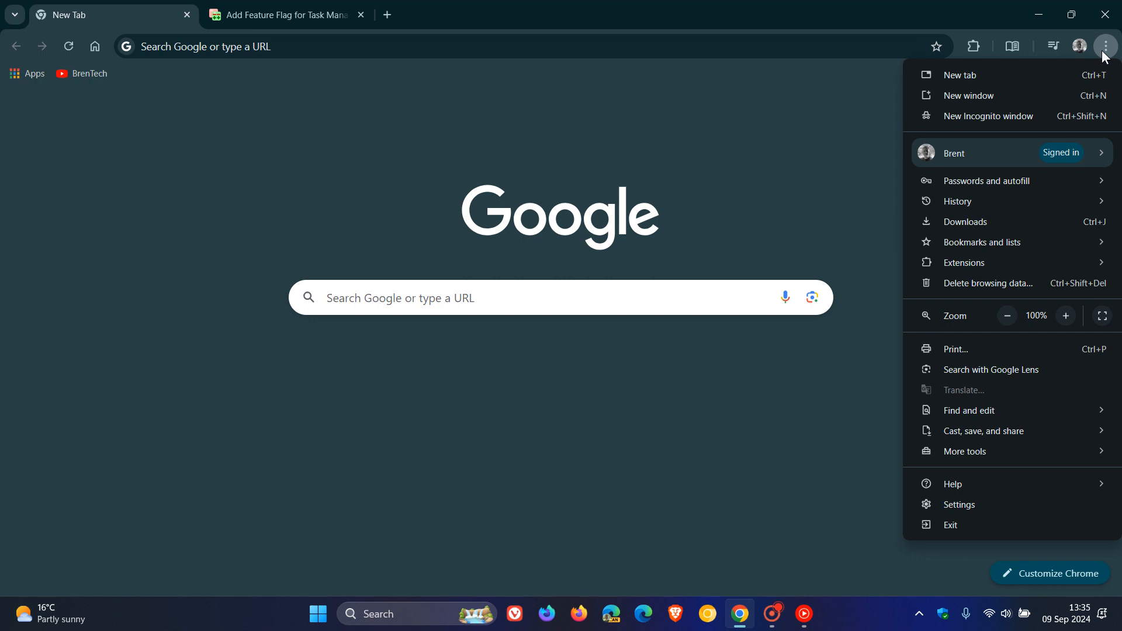
mouse_move(975, 402)
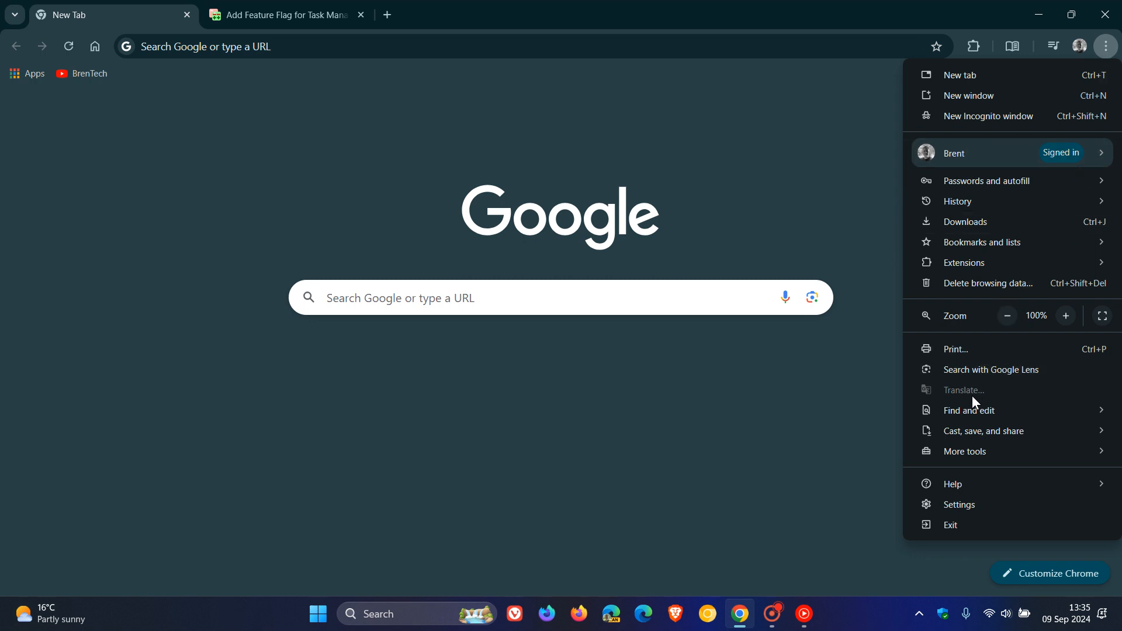
left_click(966, 451)
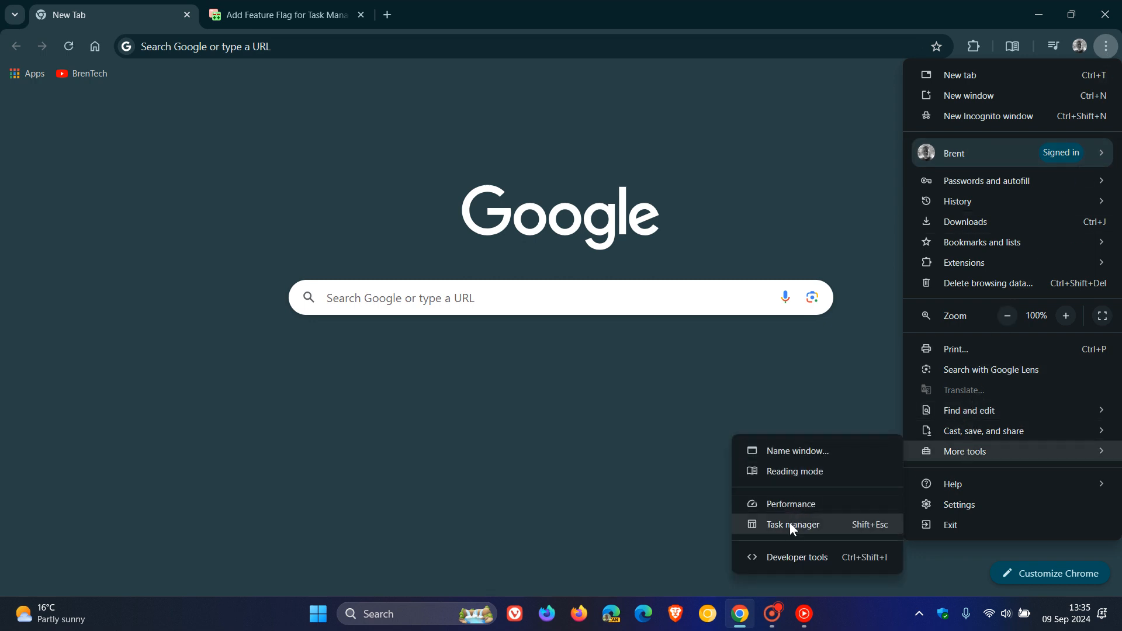
- Launch Chrome's Task Manager from the More tools submenu
left_click(793, 524)
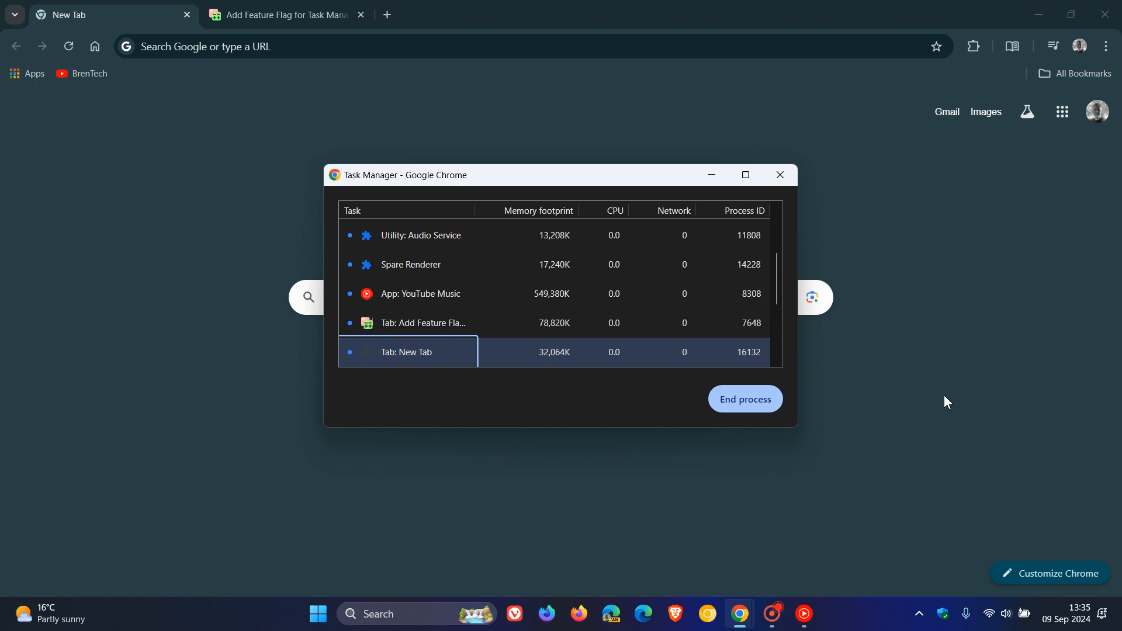
mouse_move(928, 346)
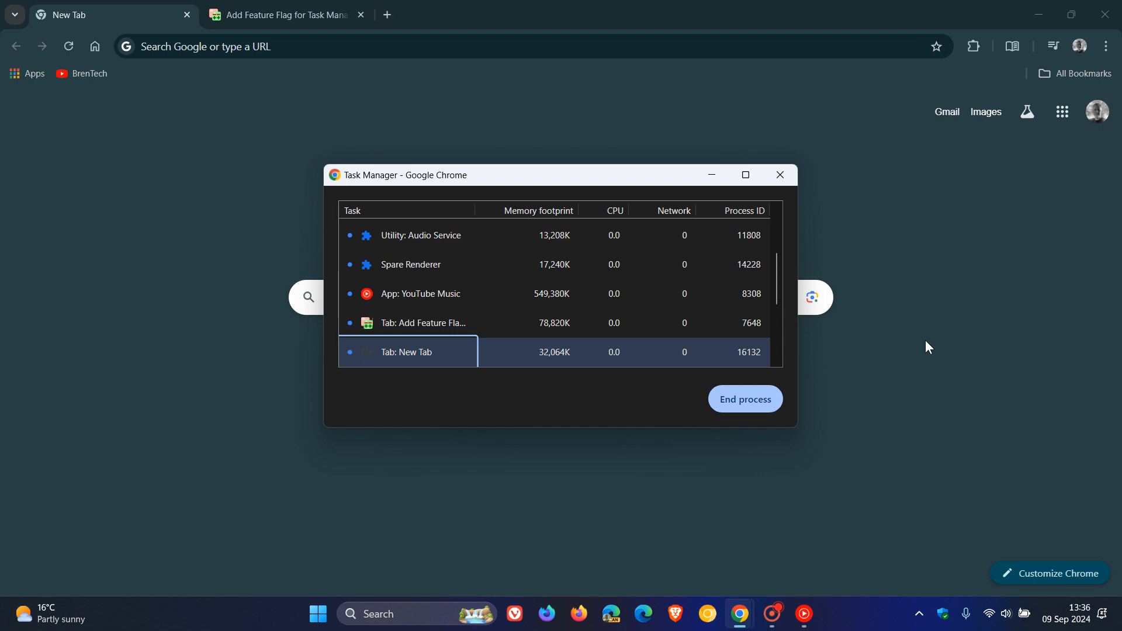
left_click(746, 175)
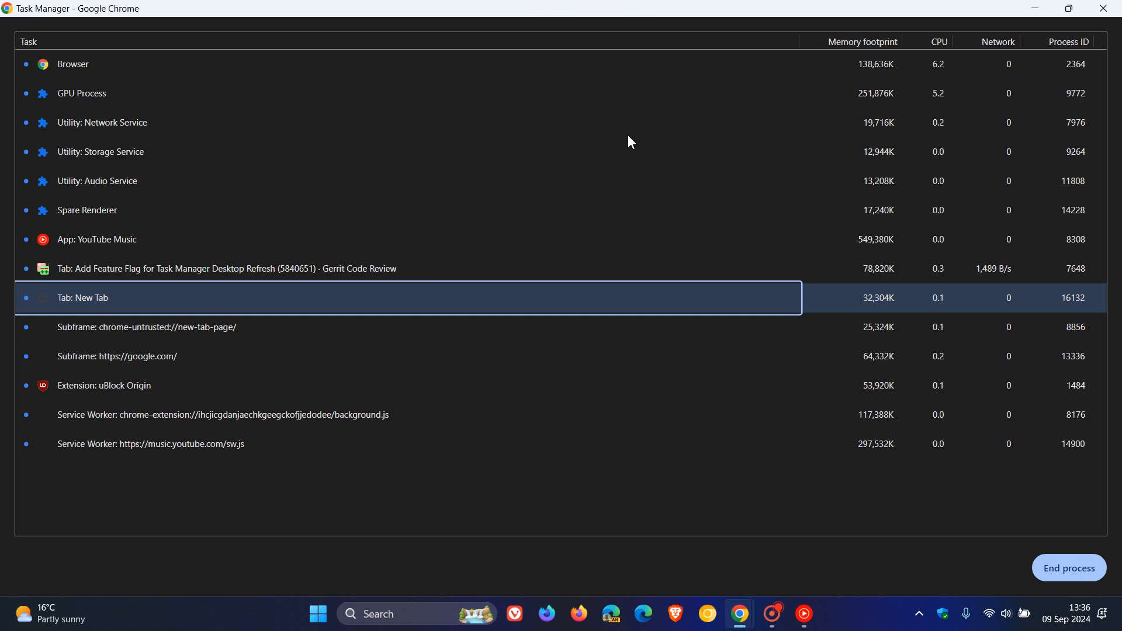
mouse_move(673, 73)
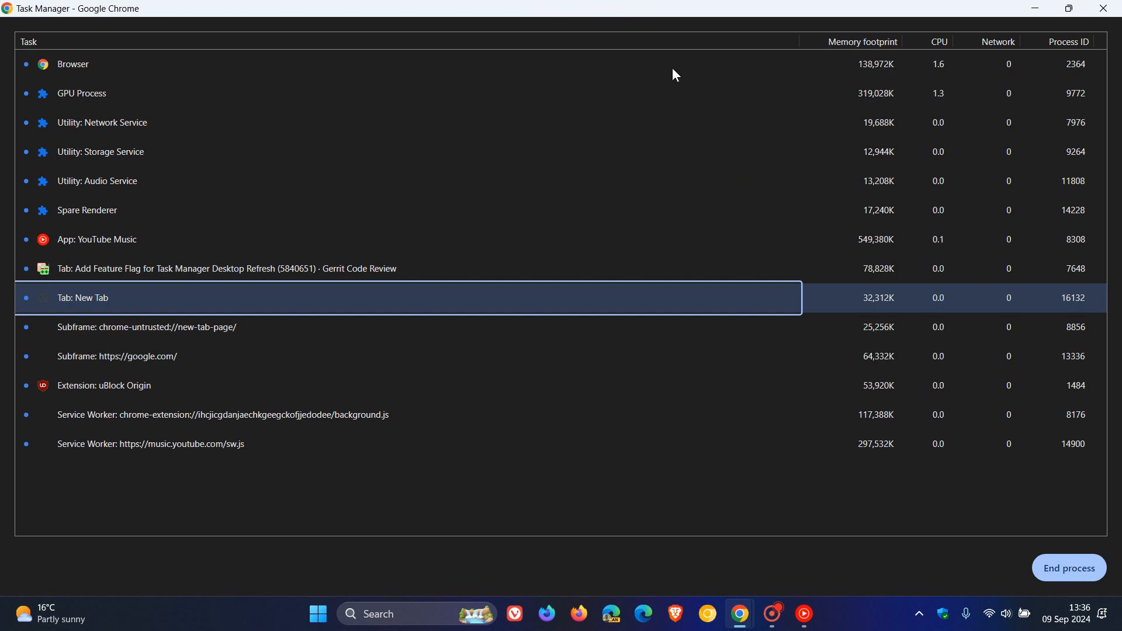
mouse_move(679, 48)
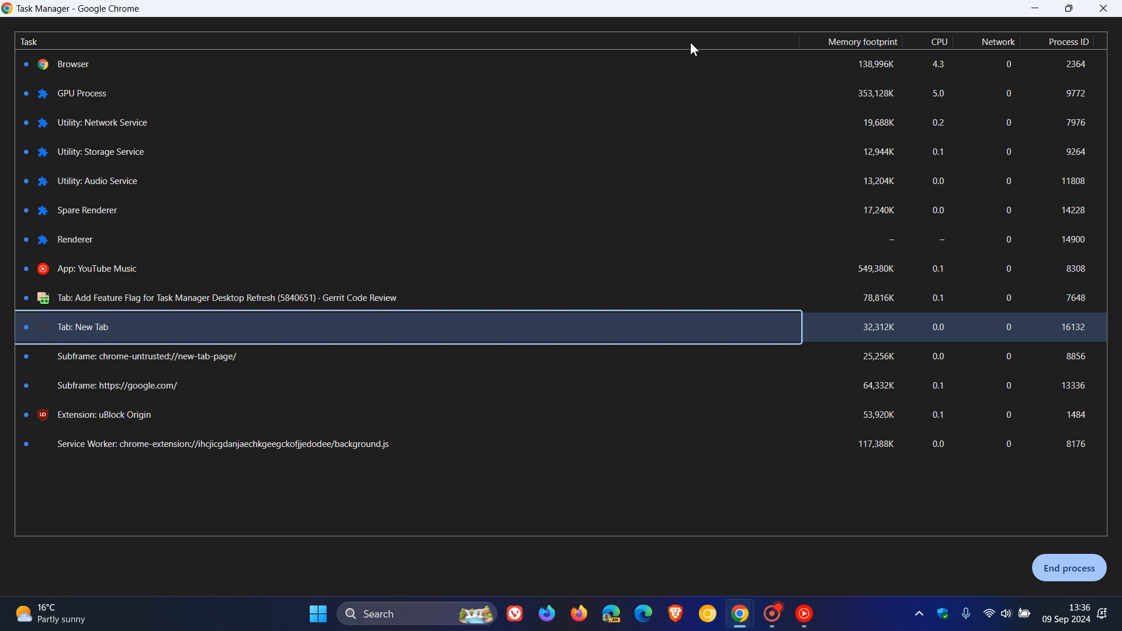
mouse_move(13, 166)
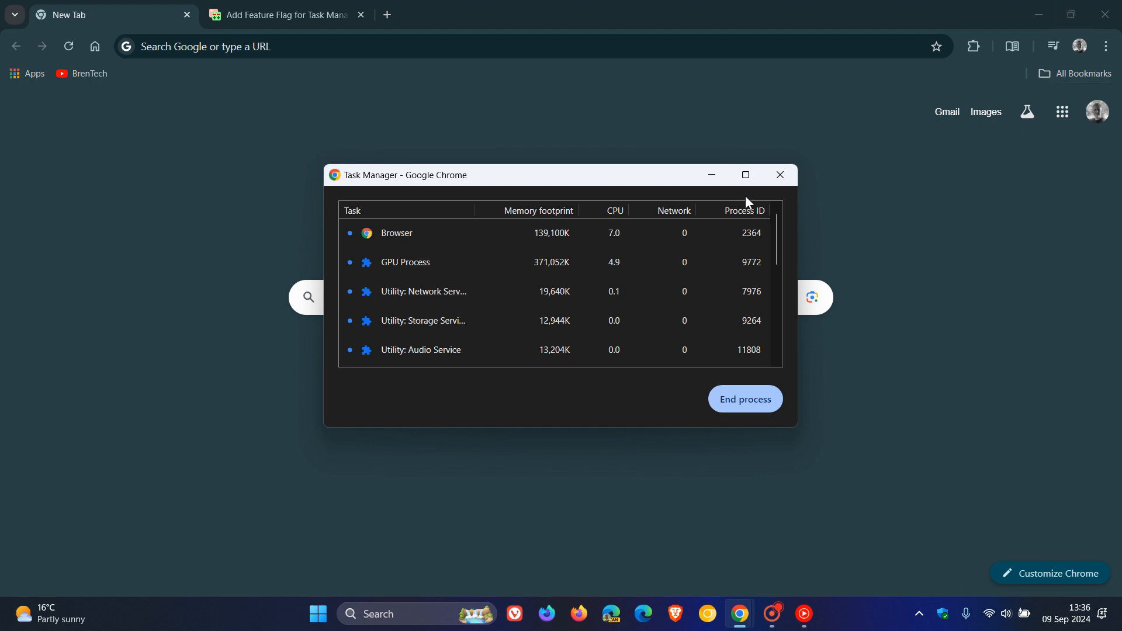
- Close the Task Manager window, leaving only the New Tab page
left_click(779, 176)
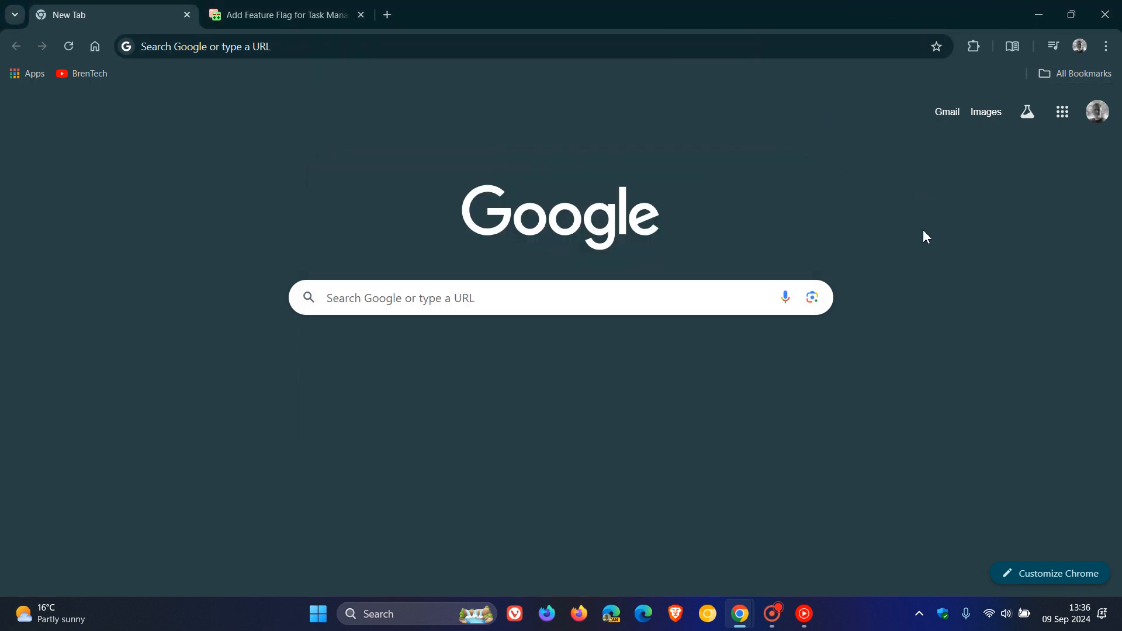
mouse_move(951, 318)
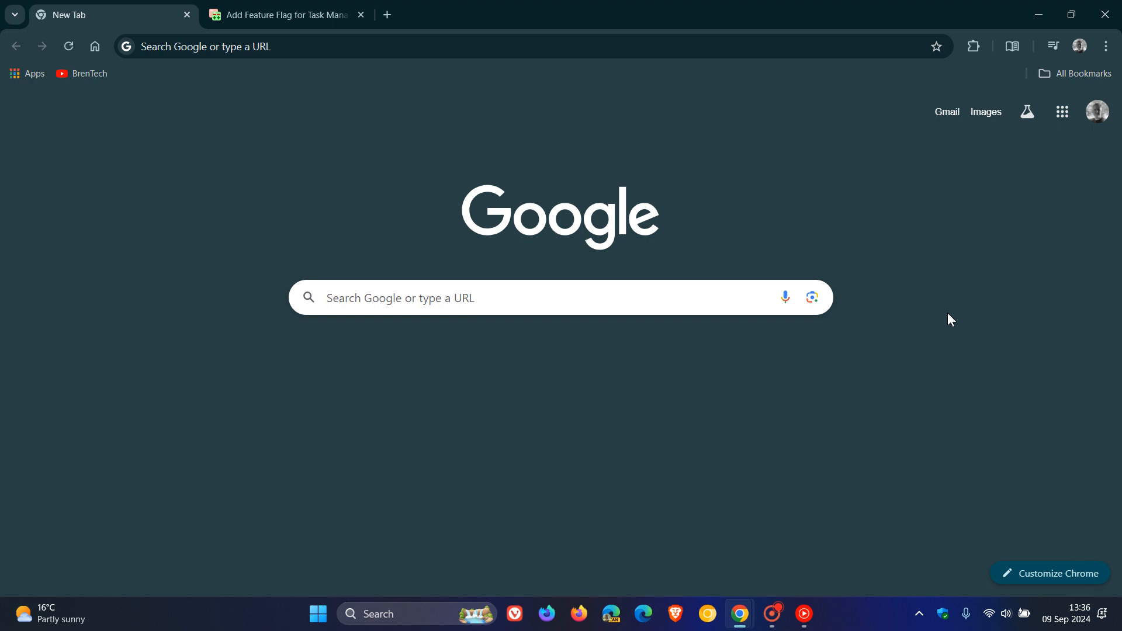
mouse_move(937, 311)
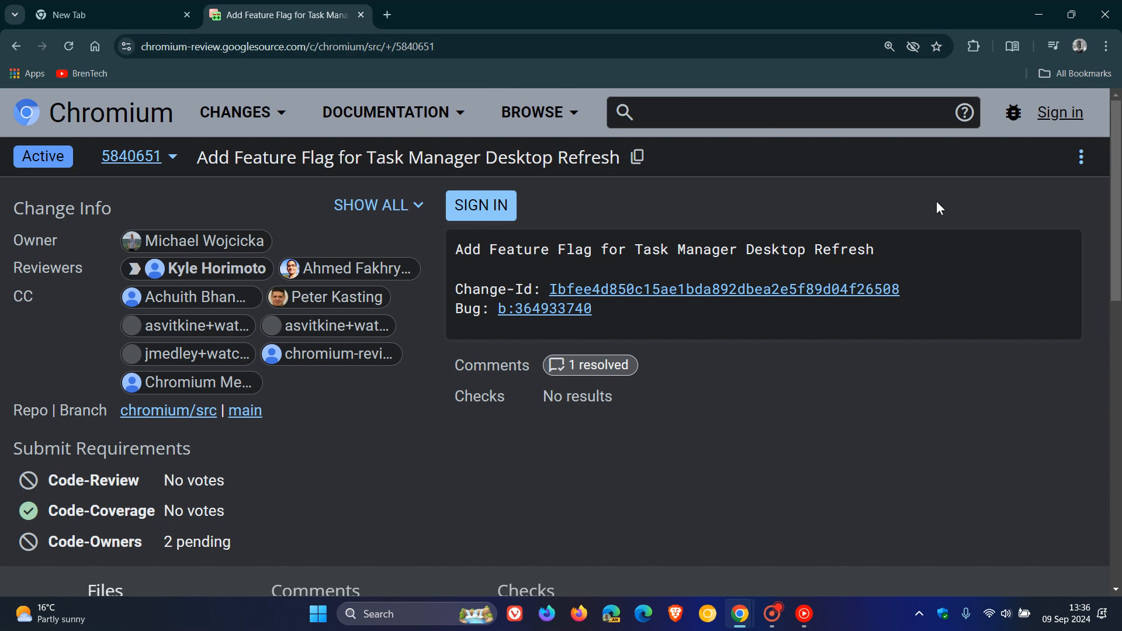
mouse_move(925, 261)
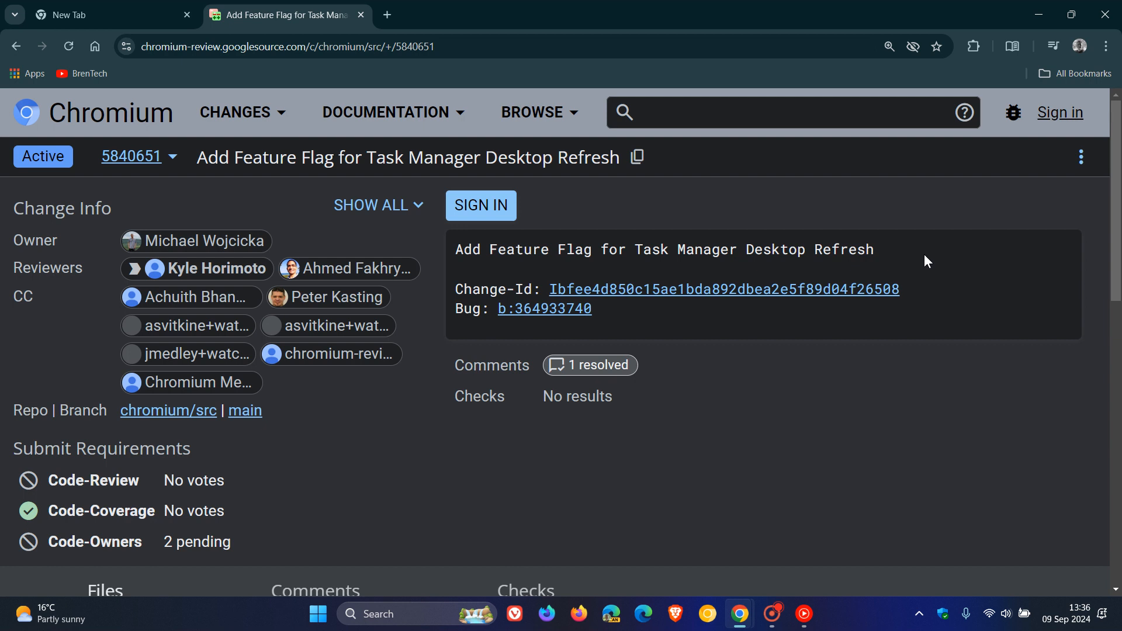
mouse_move(968, 263)
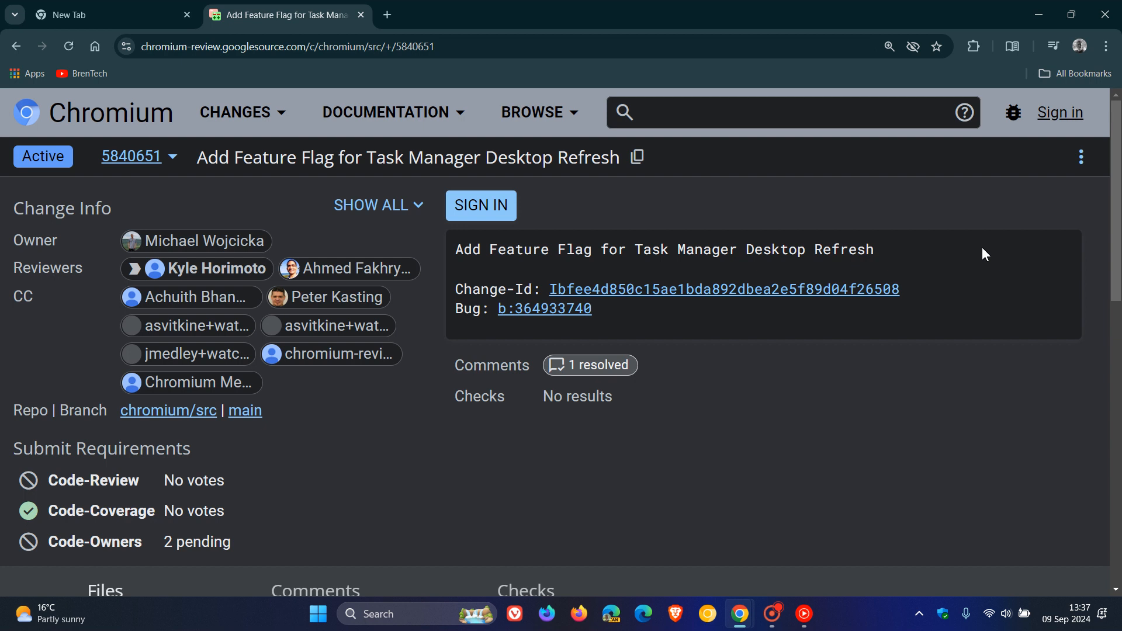
mouse_move(756, 212)
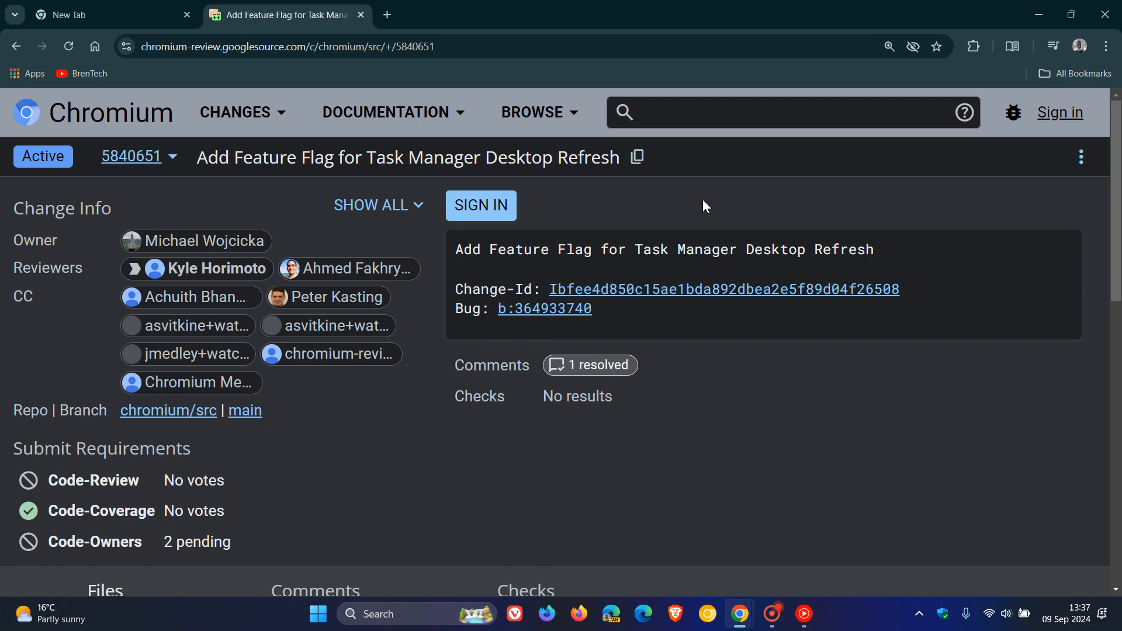
- Return to the New Tab page after viewing Gerrit change 5840651
left_click(82, 15)
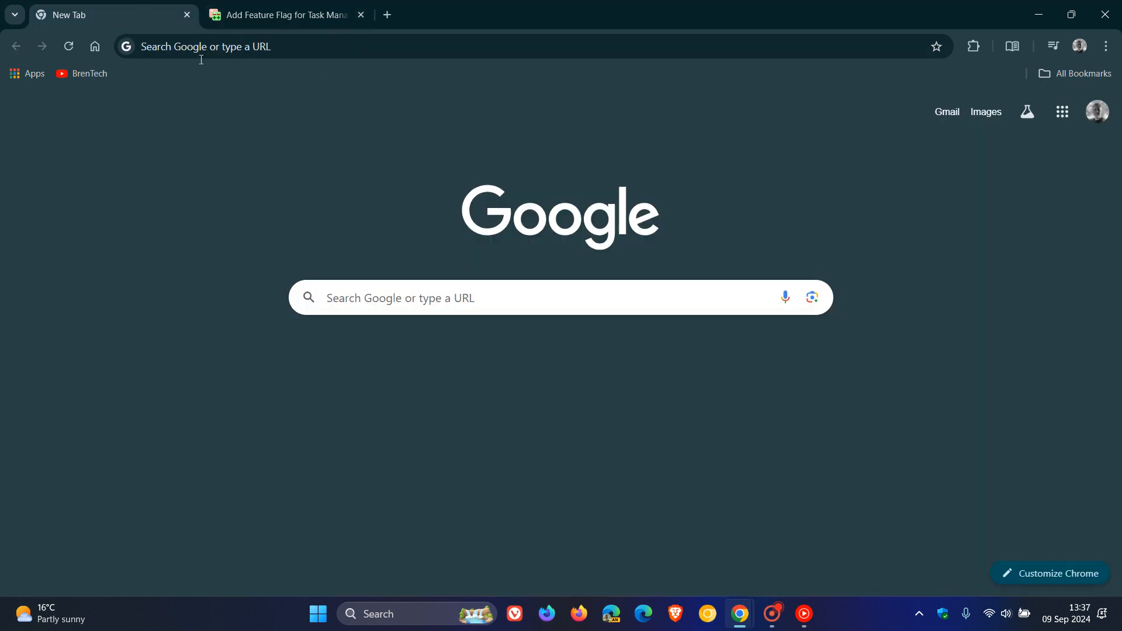
mouse_move(739, 613)
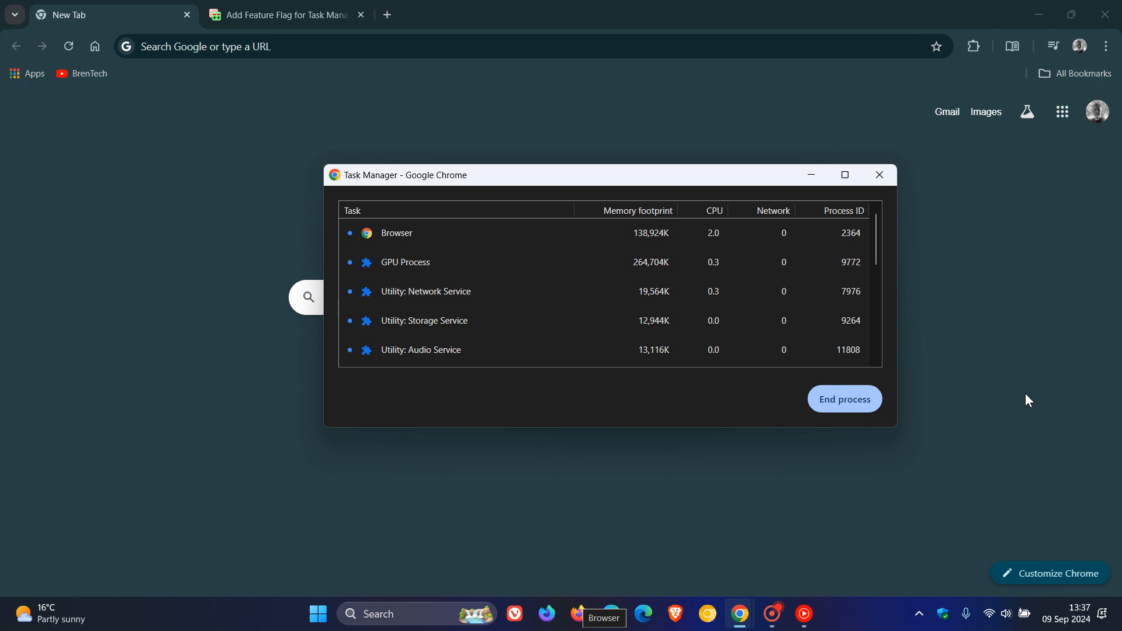
mouse_move(917, 233)
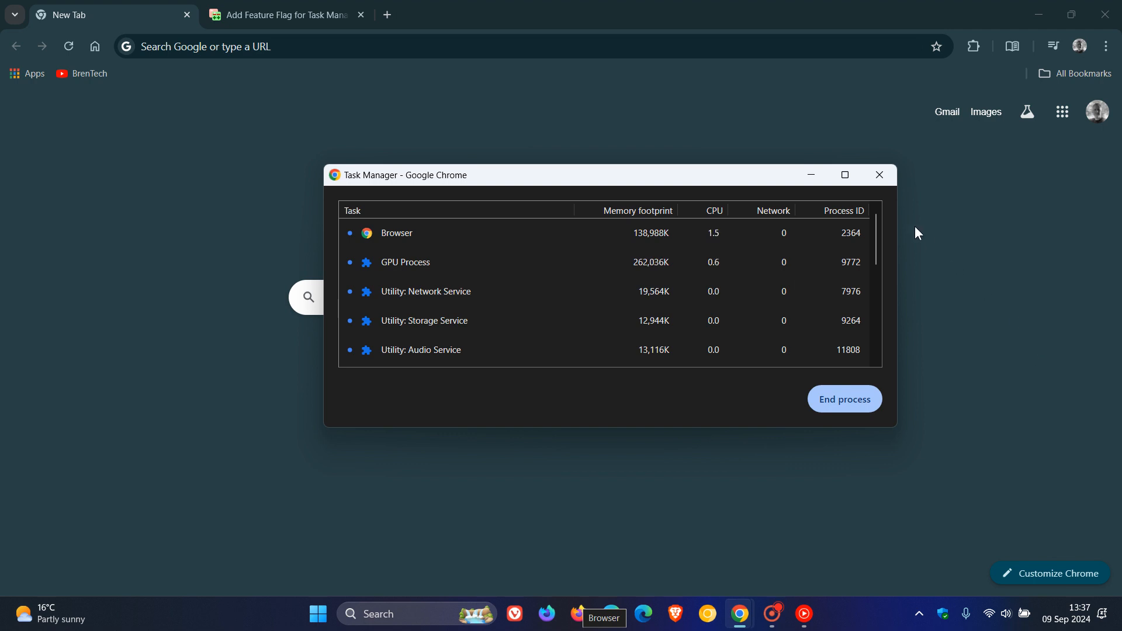
- Close the briefly reopened Task Manager to get back to the New Tab page
left_click(879, 176)
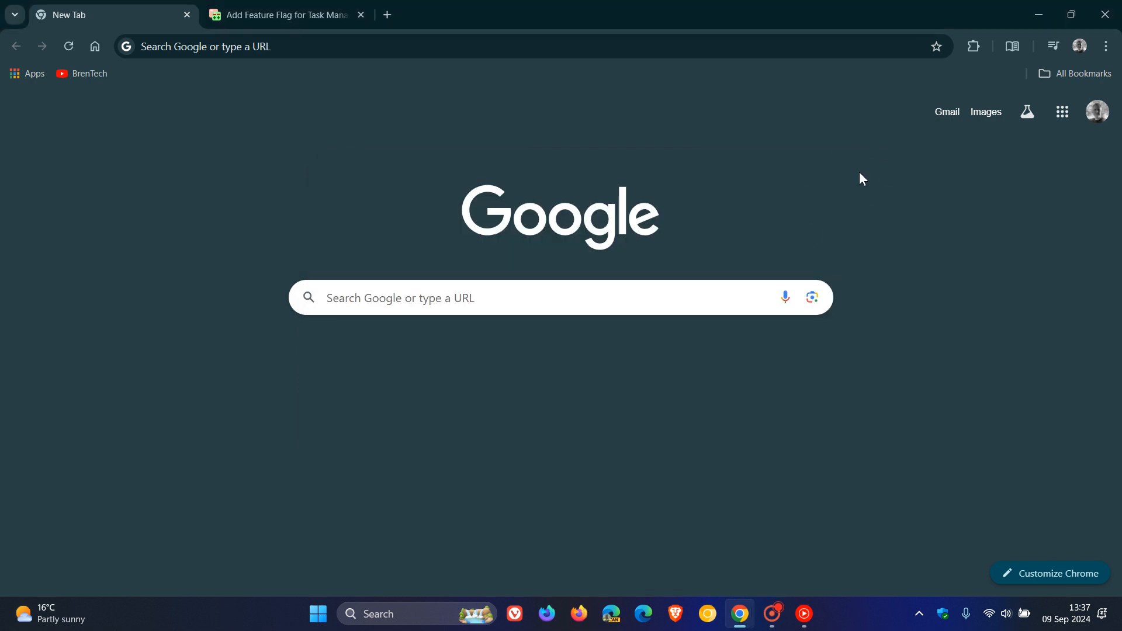